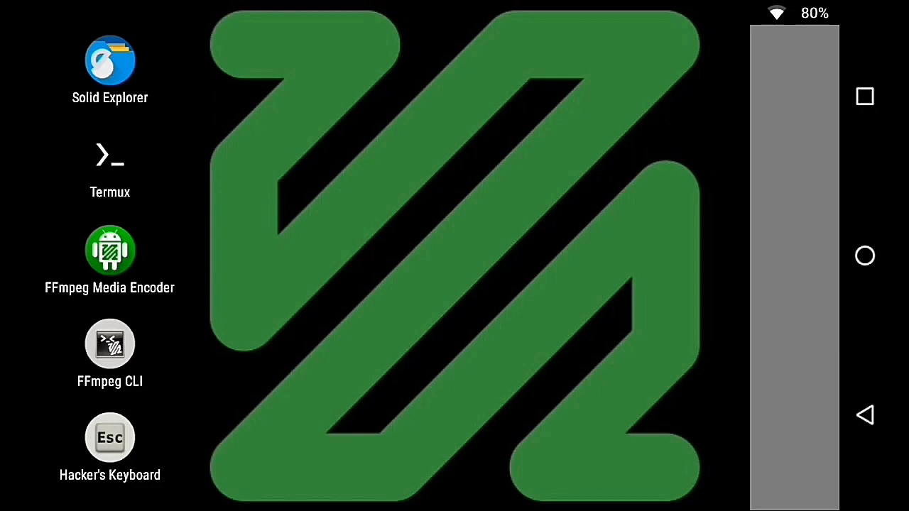
Open code.pdf from the home screen to view the FFmpeg Installation guide.
{"action": "left_click", "coordinate": [110, 60]}
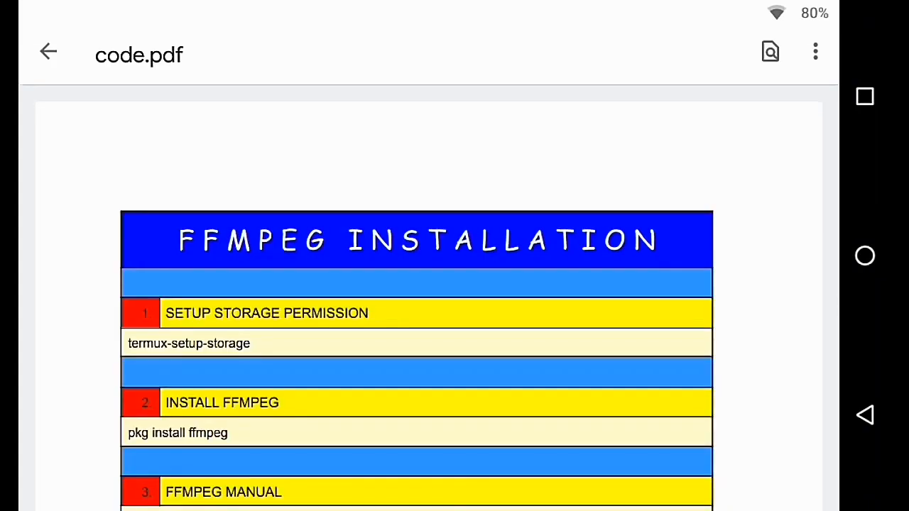
Launch Termux in split screen next to the PDF guide.
{"action": "left_click", "coordinate": [865, 96]}
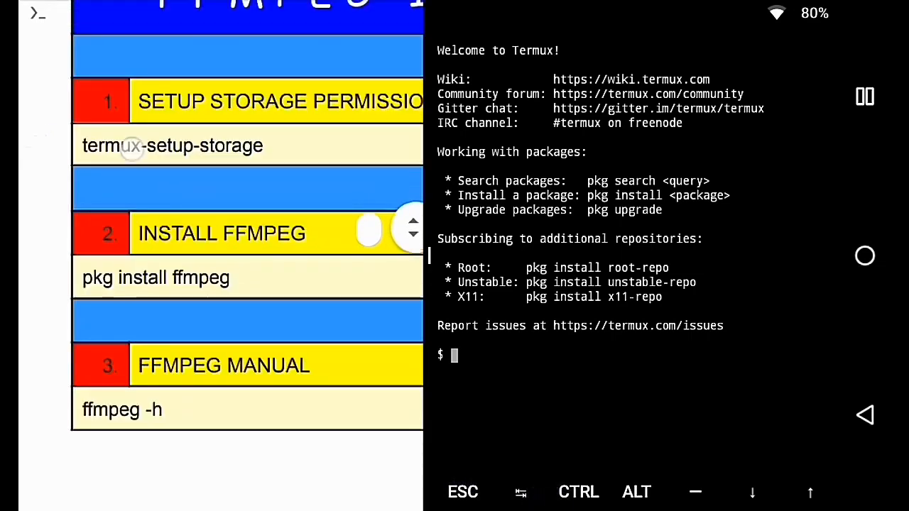
Paste and run termux-setup-storage, then check that ffmpeg isn't installed.
{"action": "double_click", "coordinate": [172, 146]}
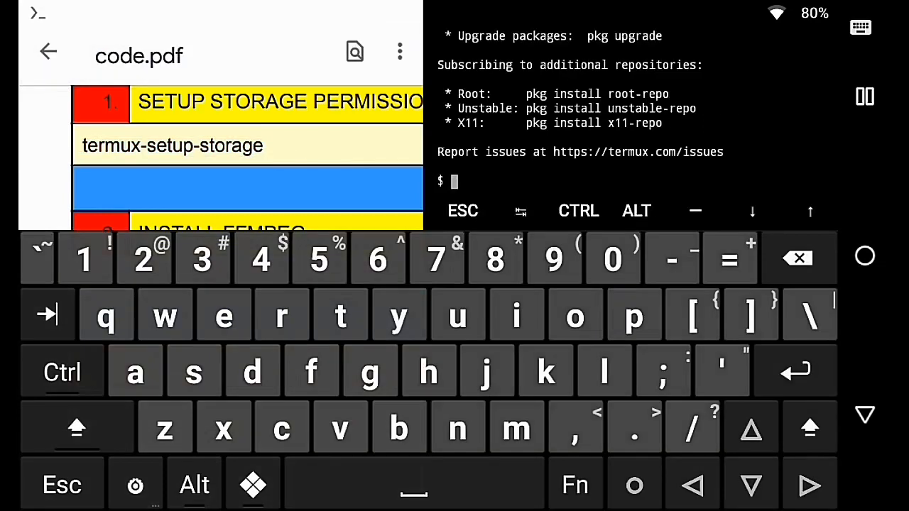
{"action": "double_click", "coordinate": [577, 122]}
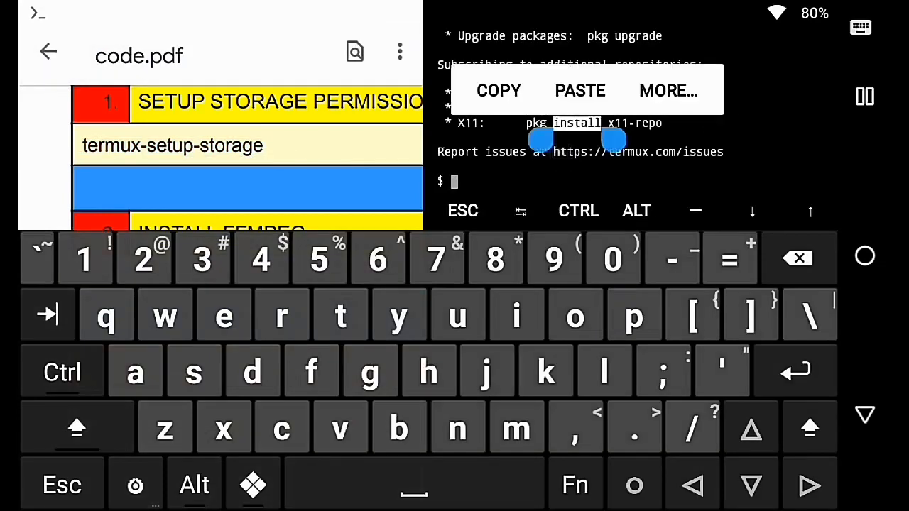
{"action": "left_click", "coordinate": [580, 90]}
{"action": "type", "text": "ffmpeg"}
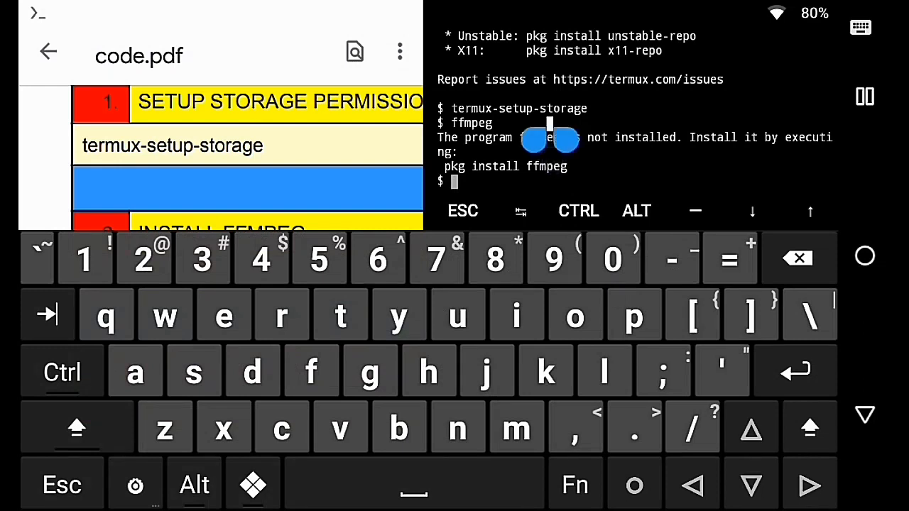
Run 'pkg install ffmpeg', then run 'ffmpeg' to show its version banner.
{"action": "type", "text": "pkg install ffmpeg"}
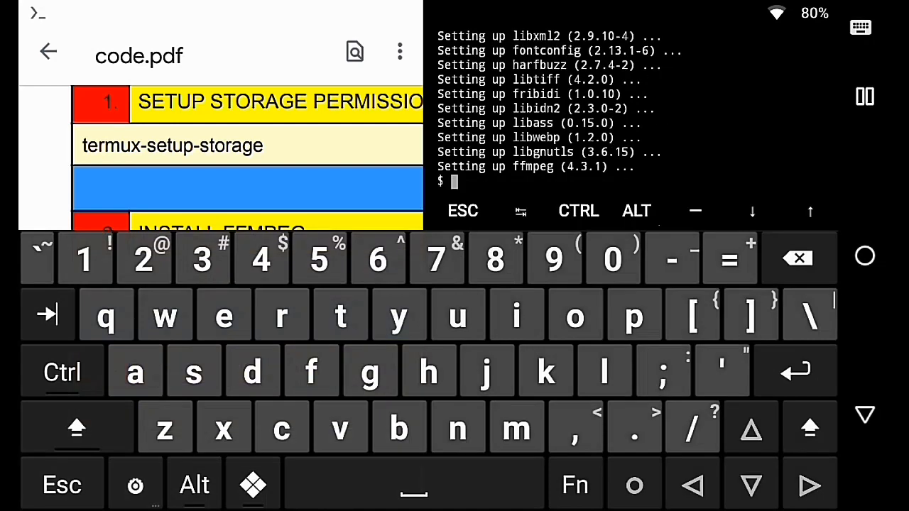
{"action": "type", "text": "ffmpeg"}
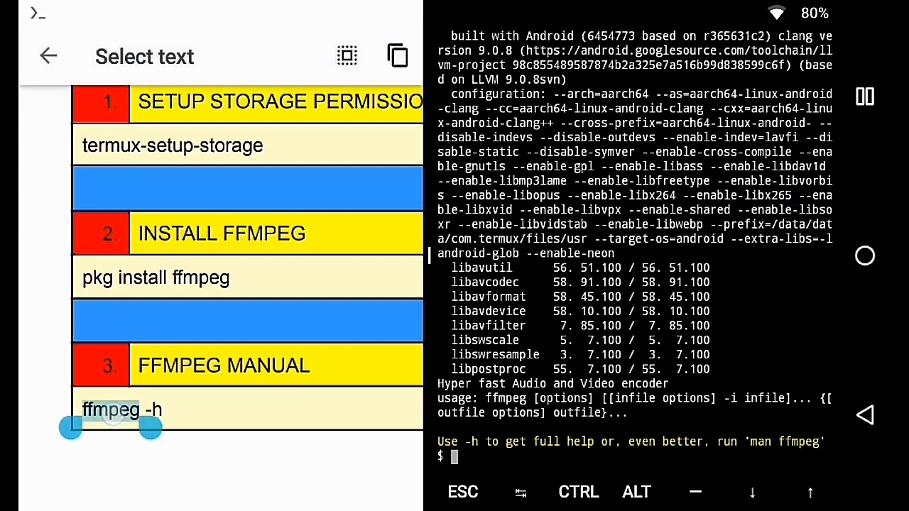
Copy 'ffmpeg -h' from the guide, run it in Termux, and scroll the options.
{"action": "left_click", "coordinate": [397, 56]}
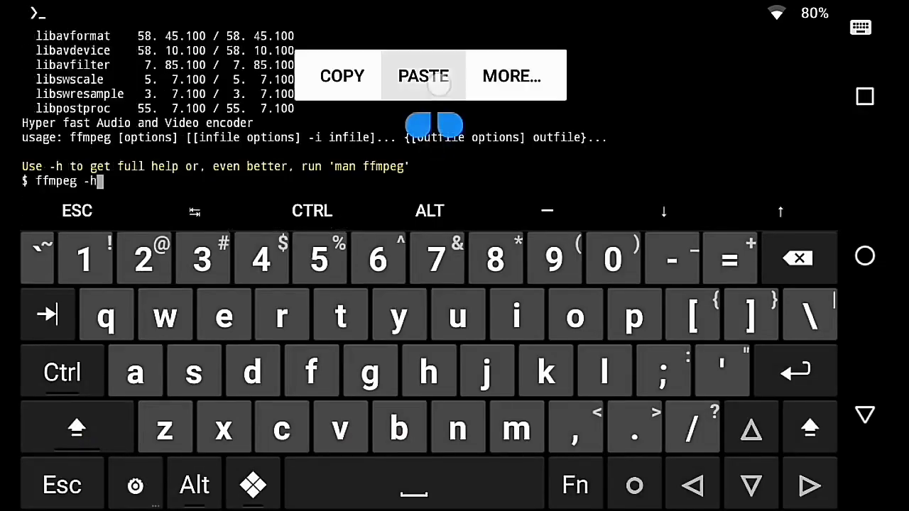
{"action": "key", "text": "Return"}
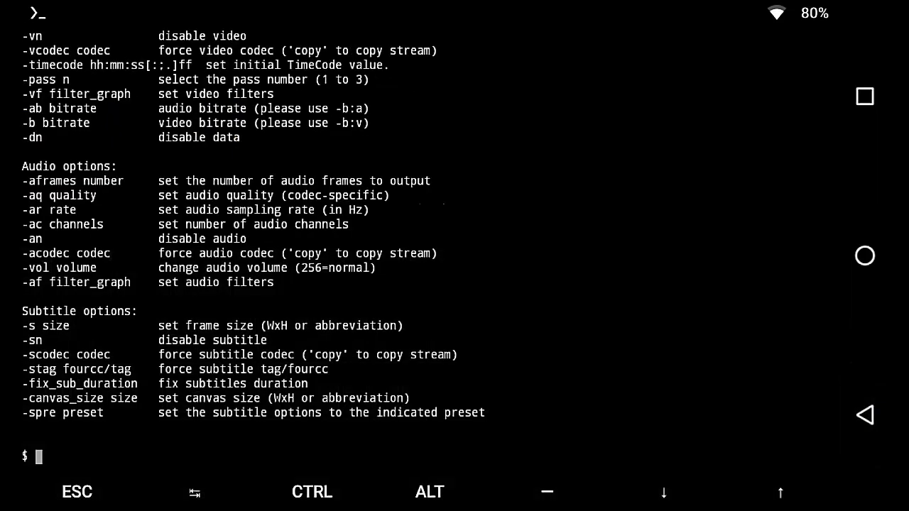
{"action": "scroll", "scroll_direction": "down", "scroll_amount": 3}
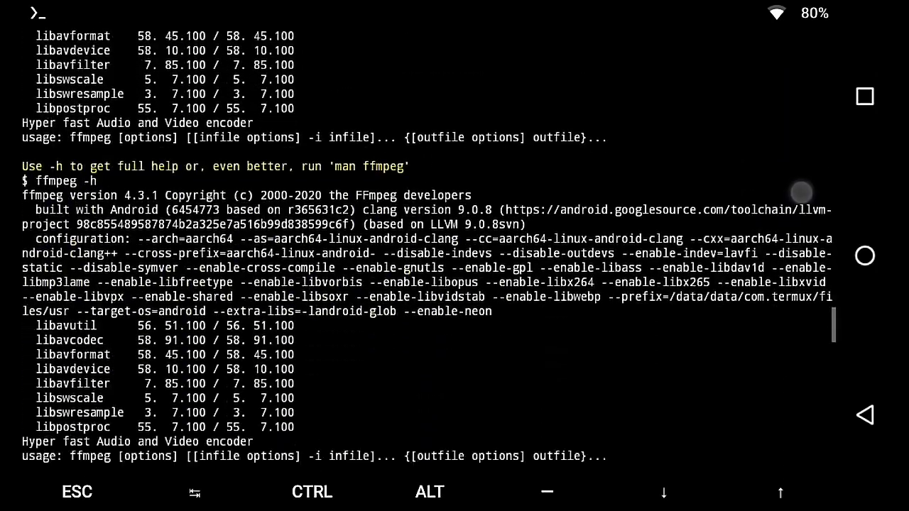
{"action": "scroll", "scroll_direction": "down", "scroll_amount": 3}
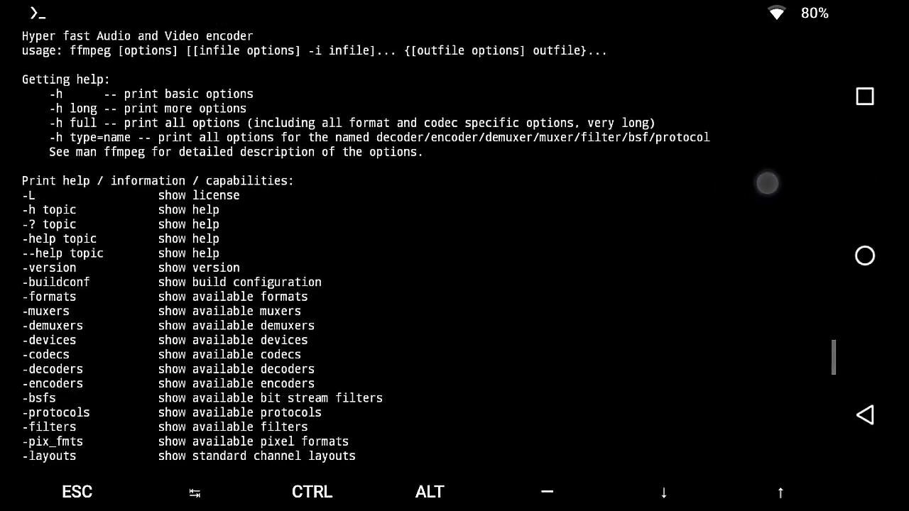
{"action": "scroll", "scroll_direction": "down", "scroll_amount": 3}
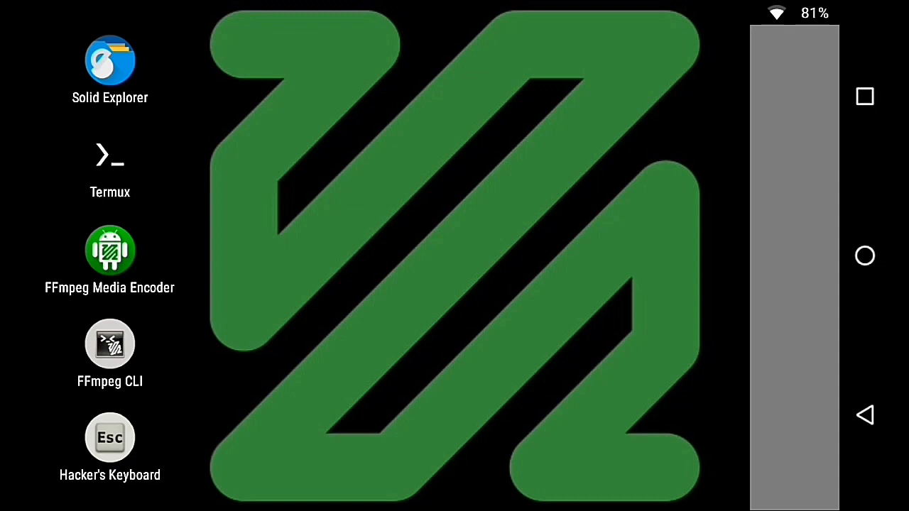
Launch FFmpeg Media Encoder and allow it storage access.
{"action": "left_click", "coordinate": [110, 249]}
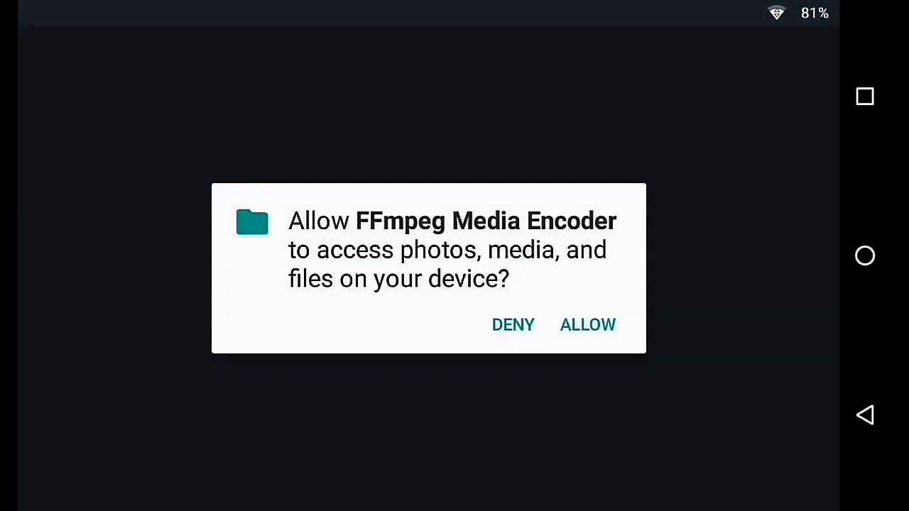
{"action": "left_click", "coordinate": [587, 325]}
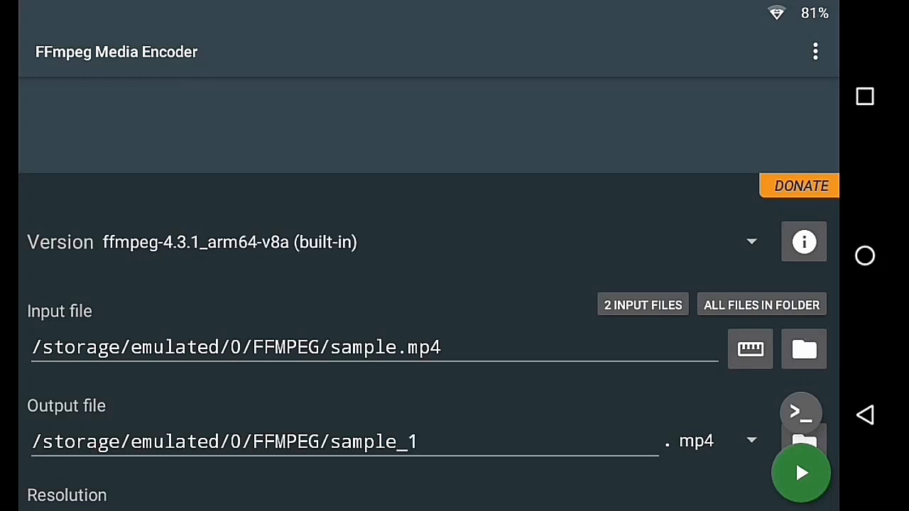
Choose ffmpeg-4.3.1 (built-in) from the Version dropdown.
{"action": "left_click", "coordinate": [751, 241]}
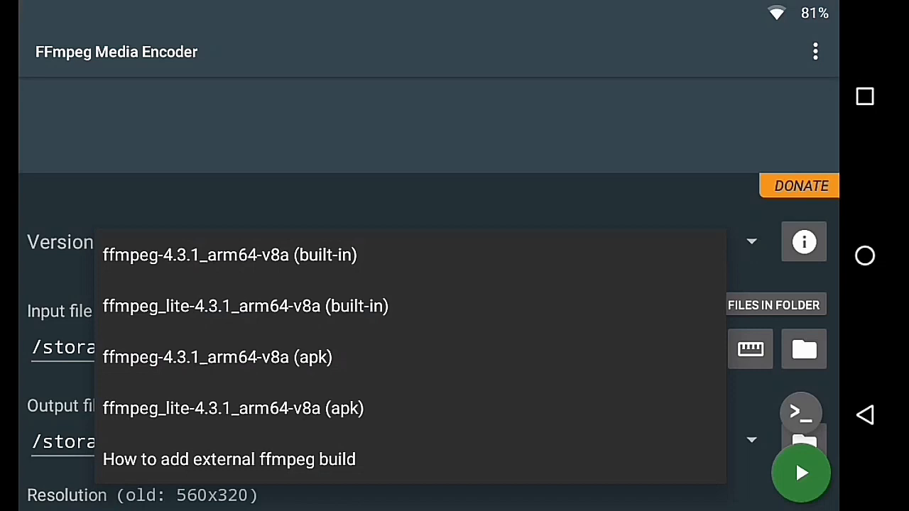
{"action": "left_click", "coordinate": [229, 254]}
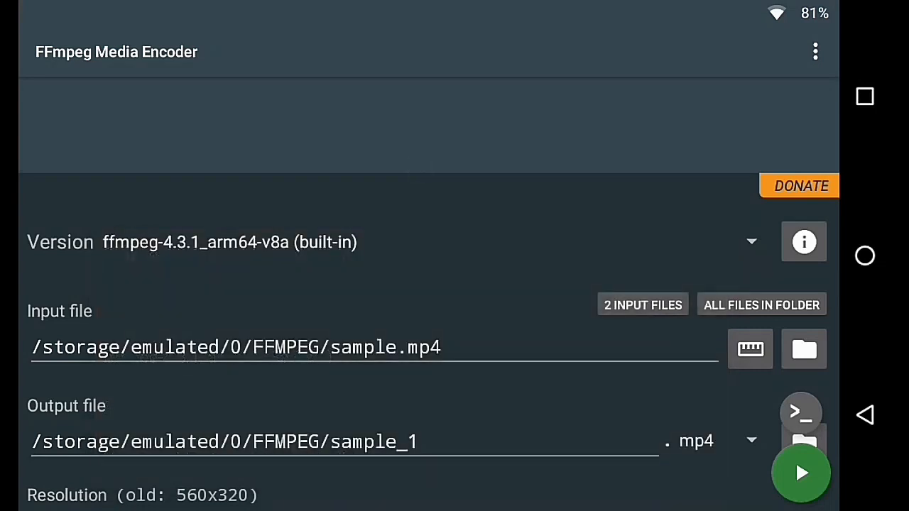
{"action": "scroll", "scroll_direction": "down", "scroll_amount": 3}
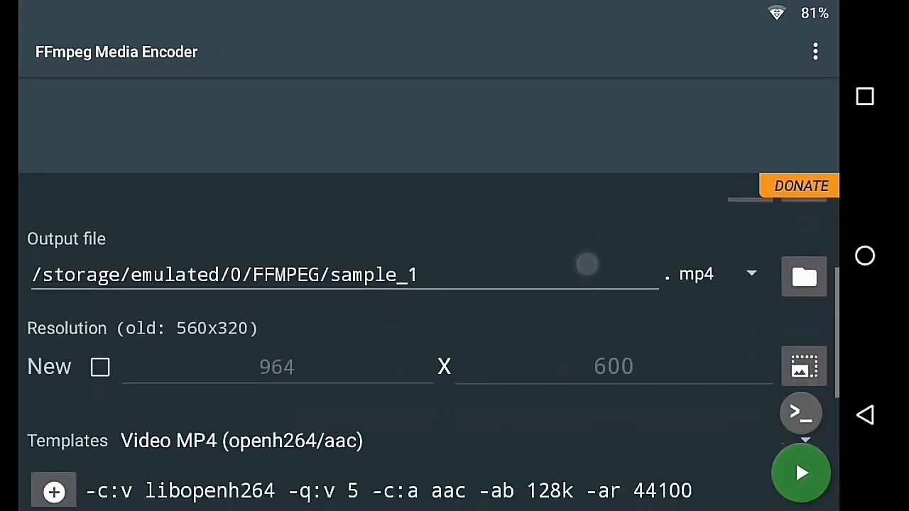
{"action": "scroll", "scroll_direction": "down", "scroll_amount": 3}
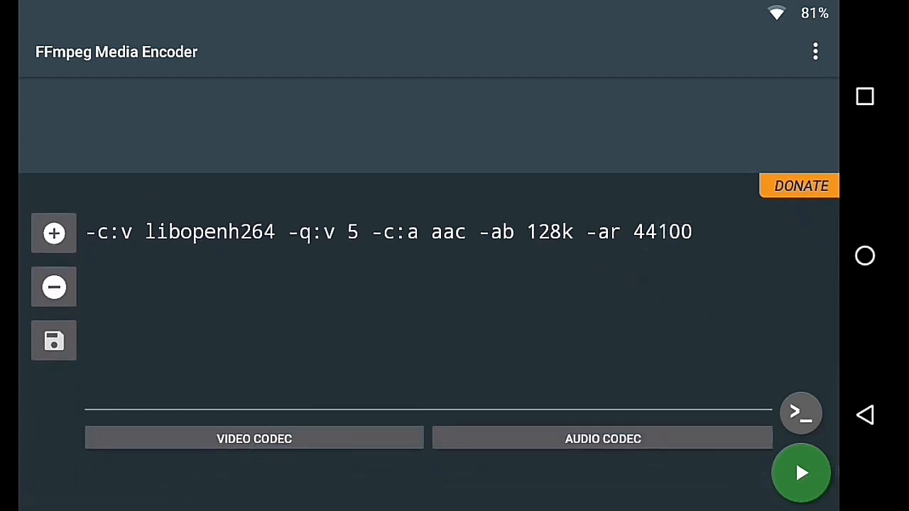
Preview the generated sample.mp4 to sample_1.mp4 command line, then return to the form.
{"action": "left_click", "coordinate": [801, 412]}
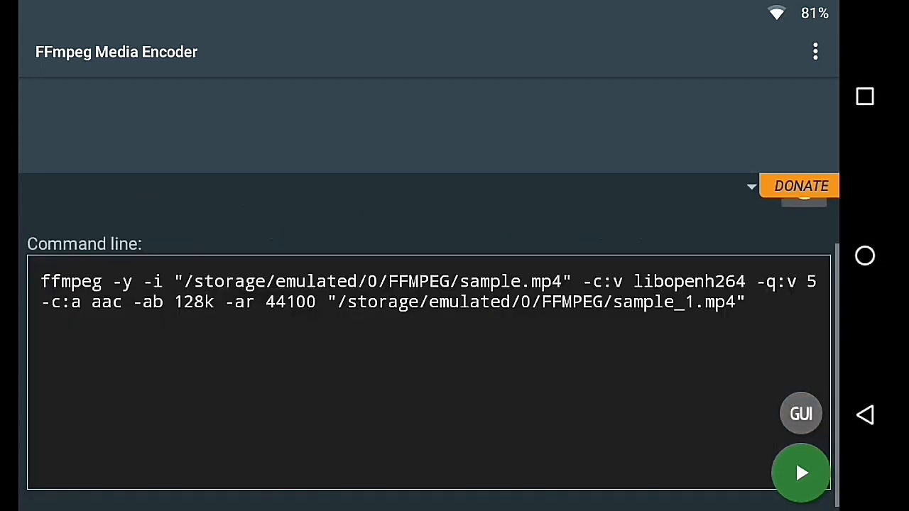
{"action": "left_click", "coordinate": [800, 413]}
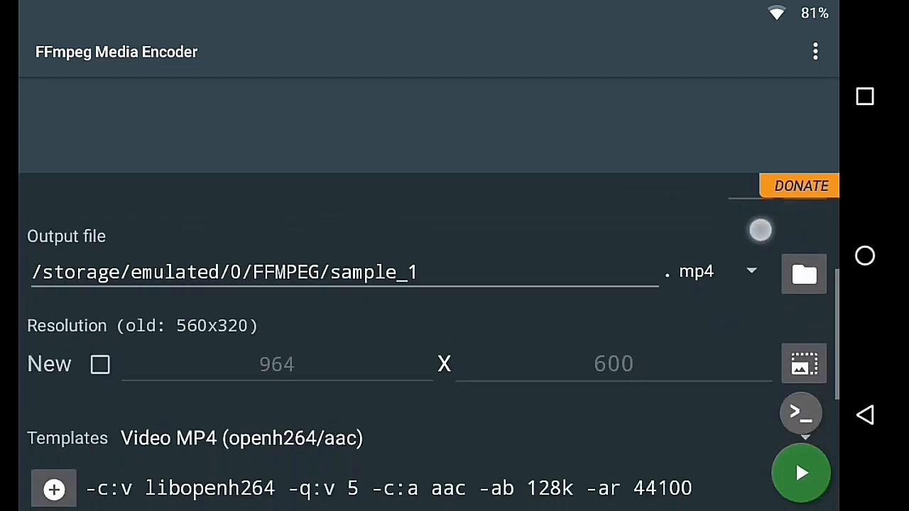
{"action": "scroll", "scroll_direction": "down", "scroll_amount": 3}
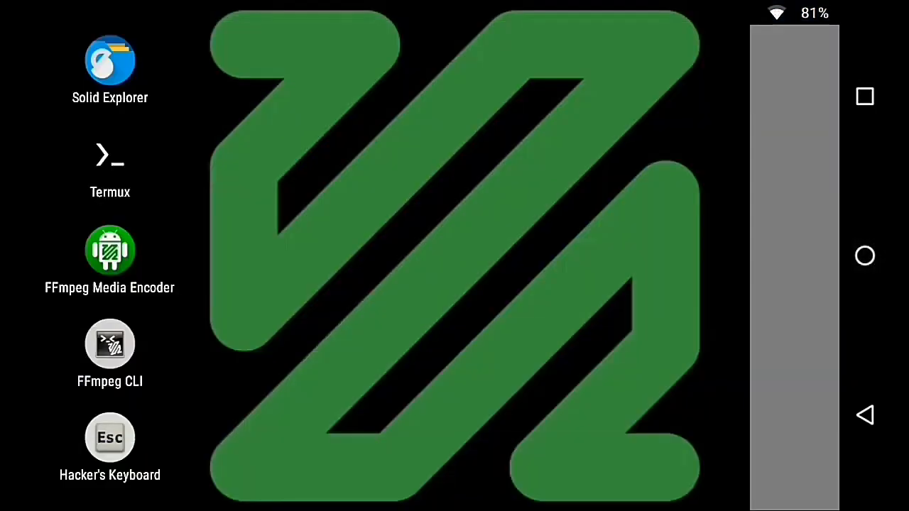
Launch FFmpeg CLI, allow file access, run 'ffmpeg -h', and scroll the help output.
{"action": "left_click", "coordinate": [110, 345]}
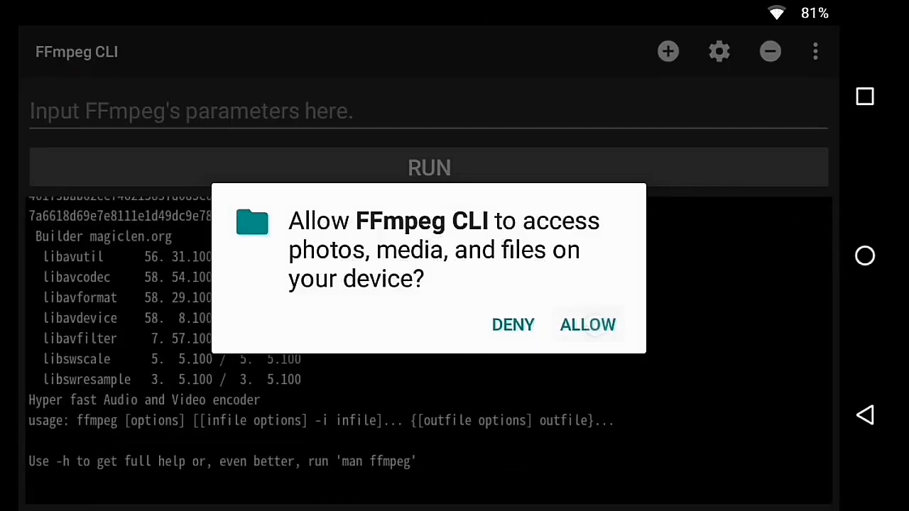
{"action": "left_click", "coordinate": [587, 325]}
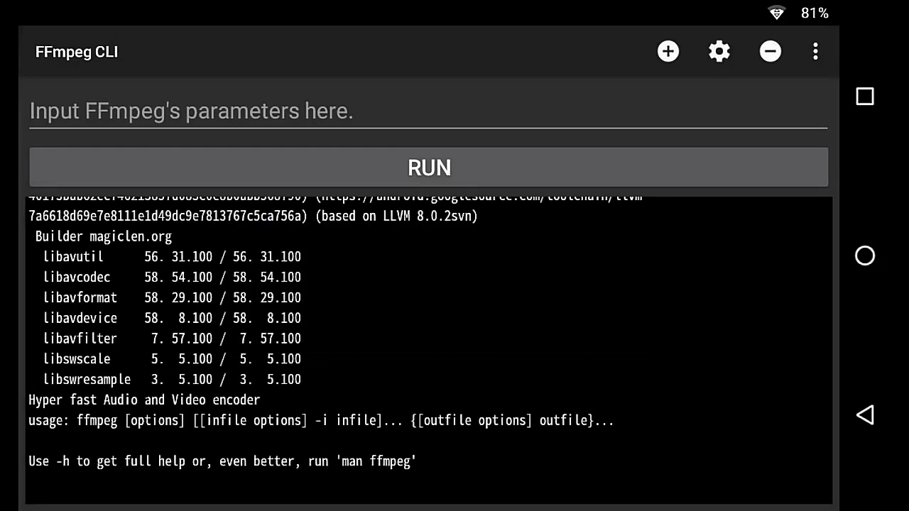
{"action": "left_click", "coordinate": [402, 118]}
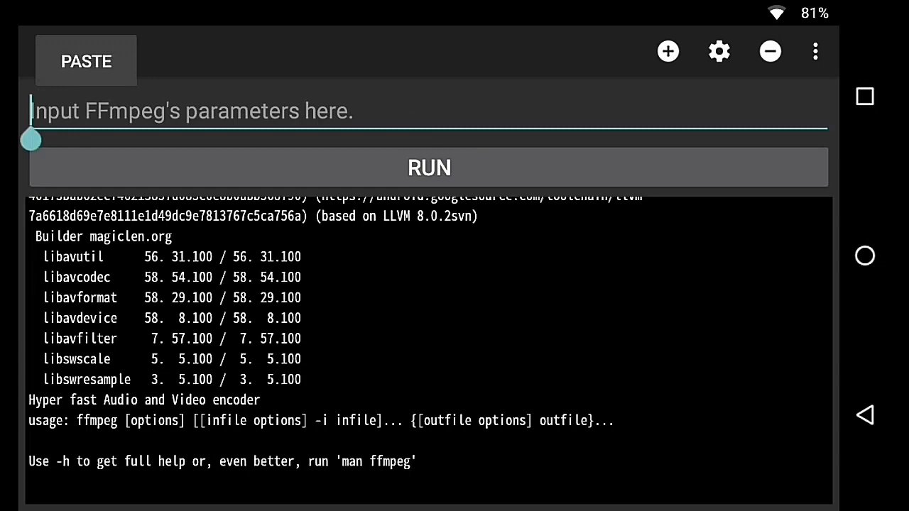
{"action": "type", "text": "ffmpeg -h"}
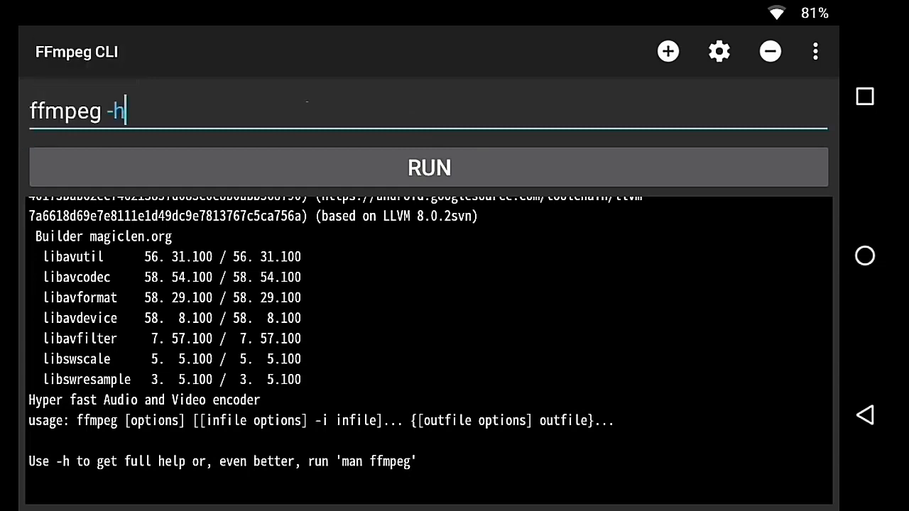
{"action": "left_click", "coordinate": [428, 167]}
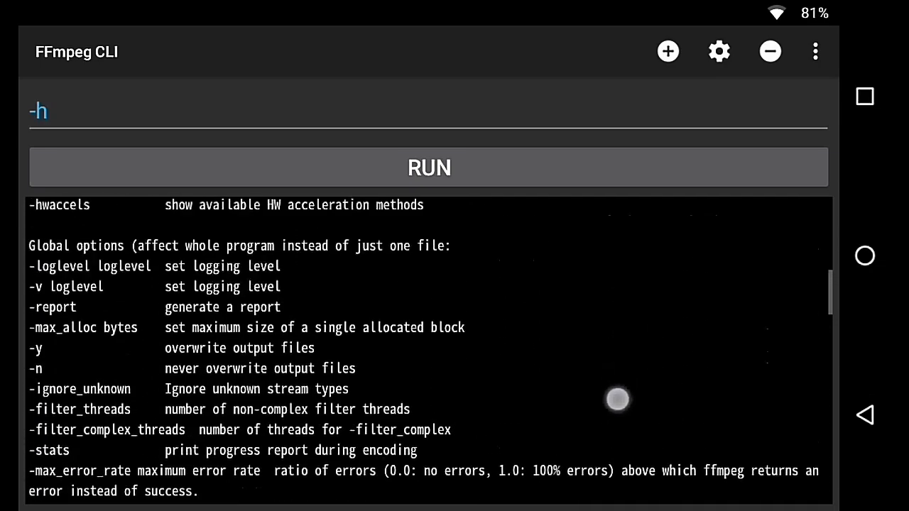
{"action": "scroll", "scroll_direction": "down", "scroll_amount": 3}
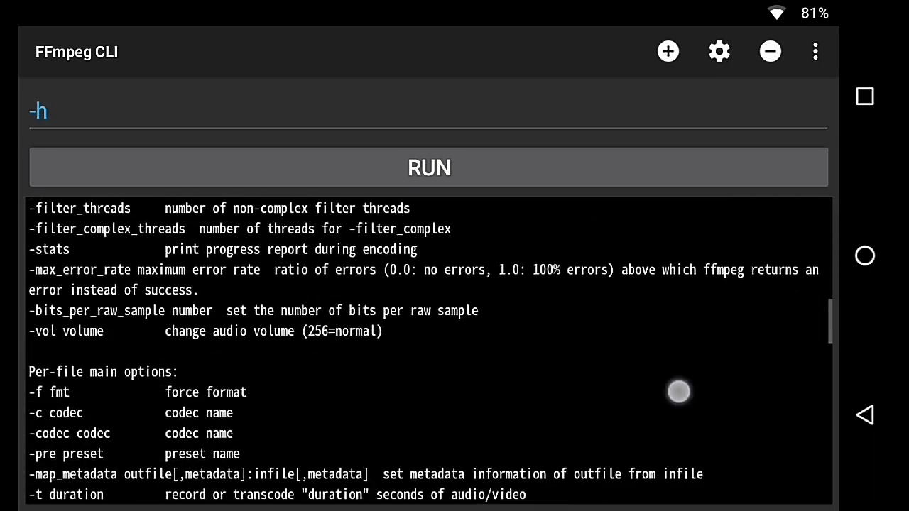
{"action": "scroll", "scroll_direction": "down", "scroll_amount": 3}
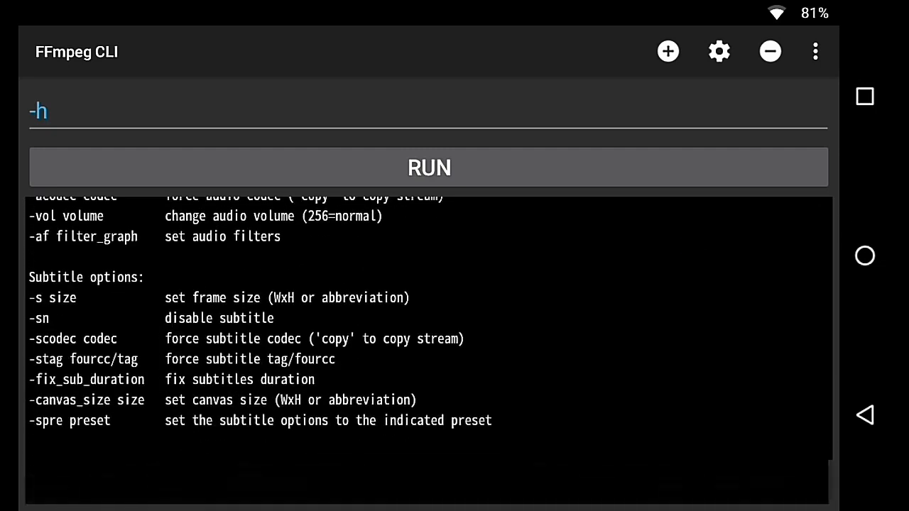